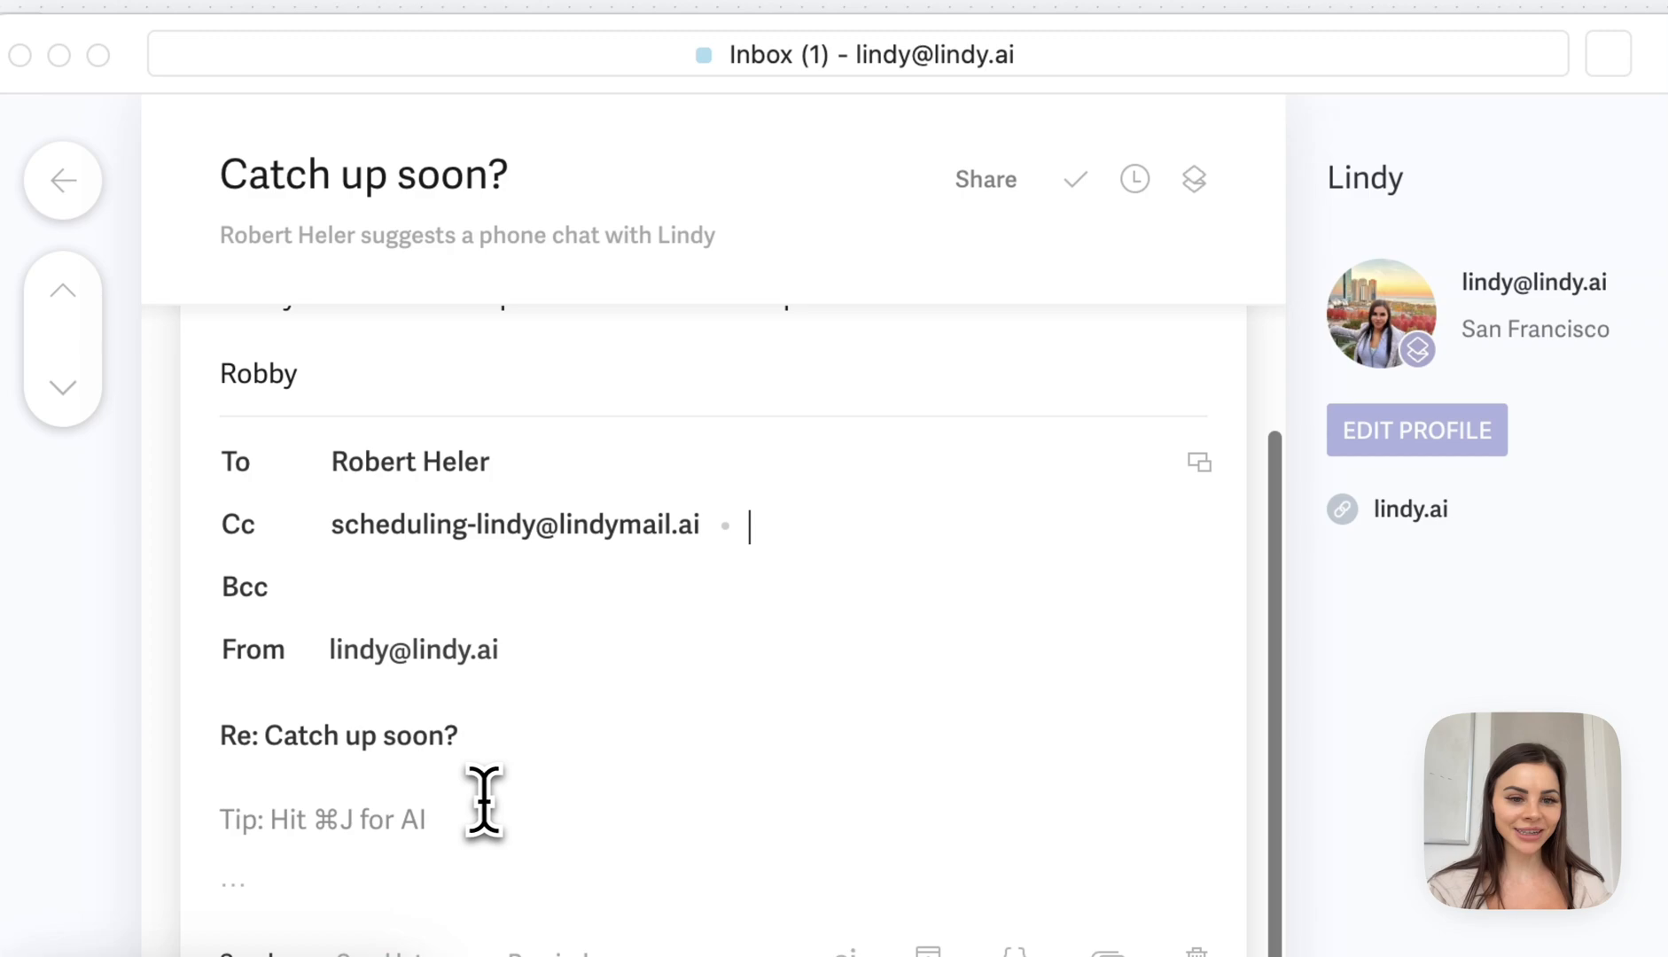
Step: Write the reply 'Sure, sounds great! Adding Lindy to help us find a time :)' to Robert
{"action": "type", "text": "Sure, sou"}
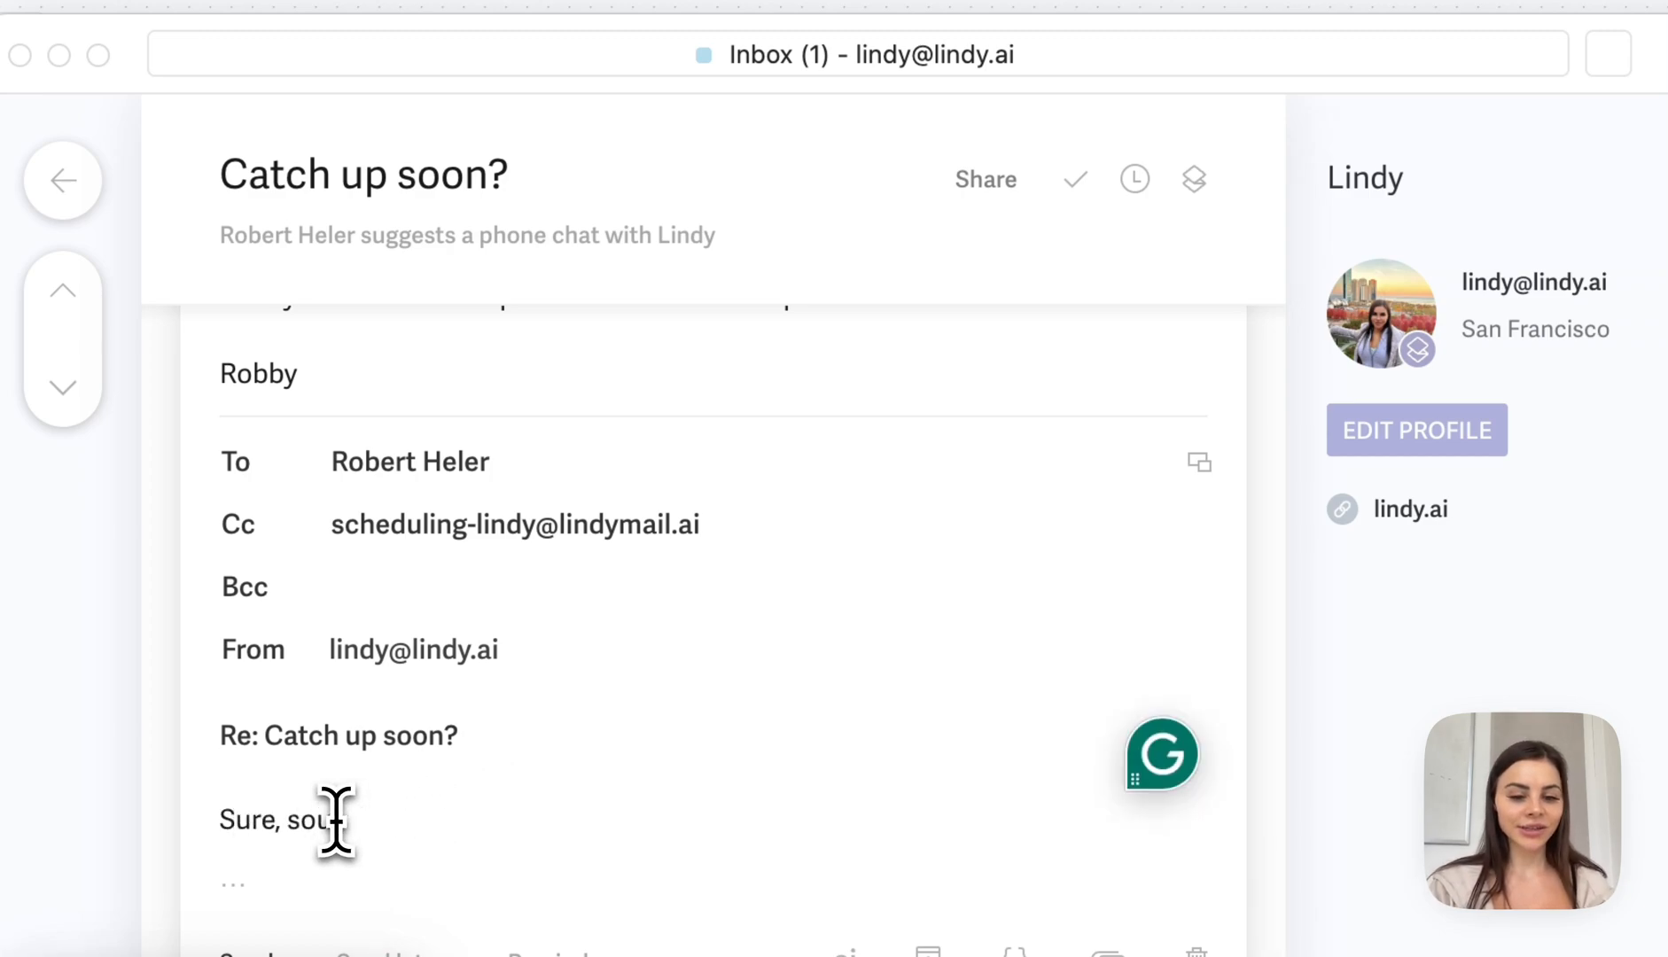
{"action": "type", "text": "nds great!"}
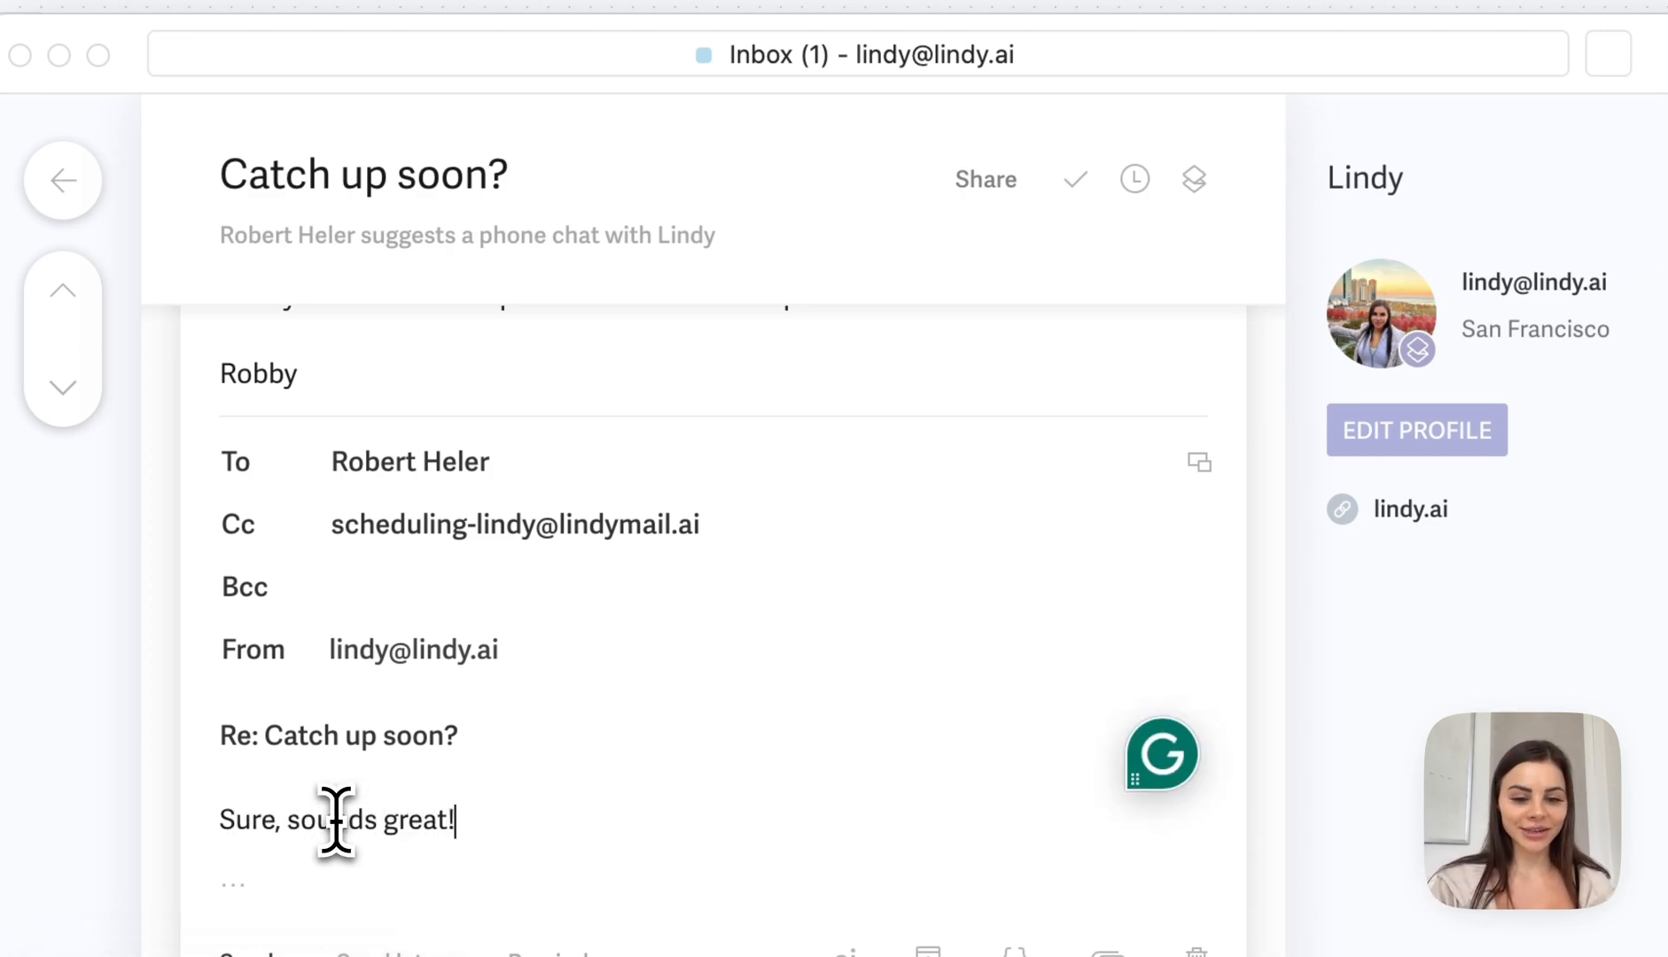
{"action": "type", "text": "Adding"}
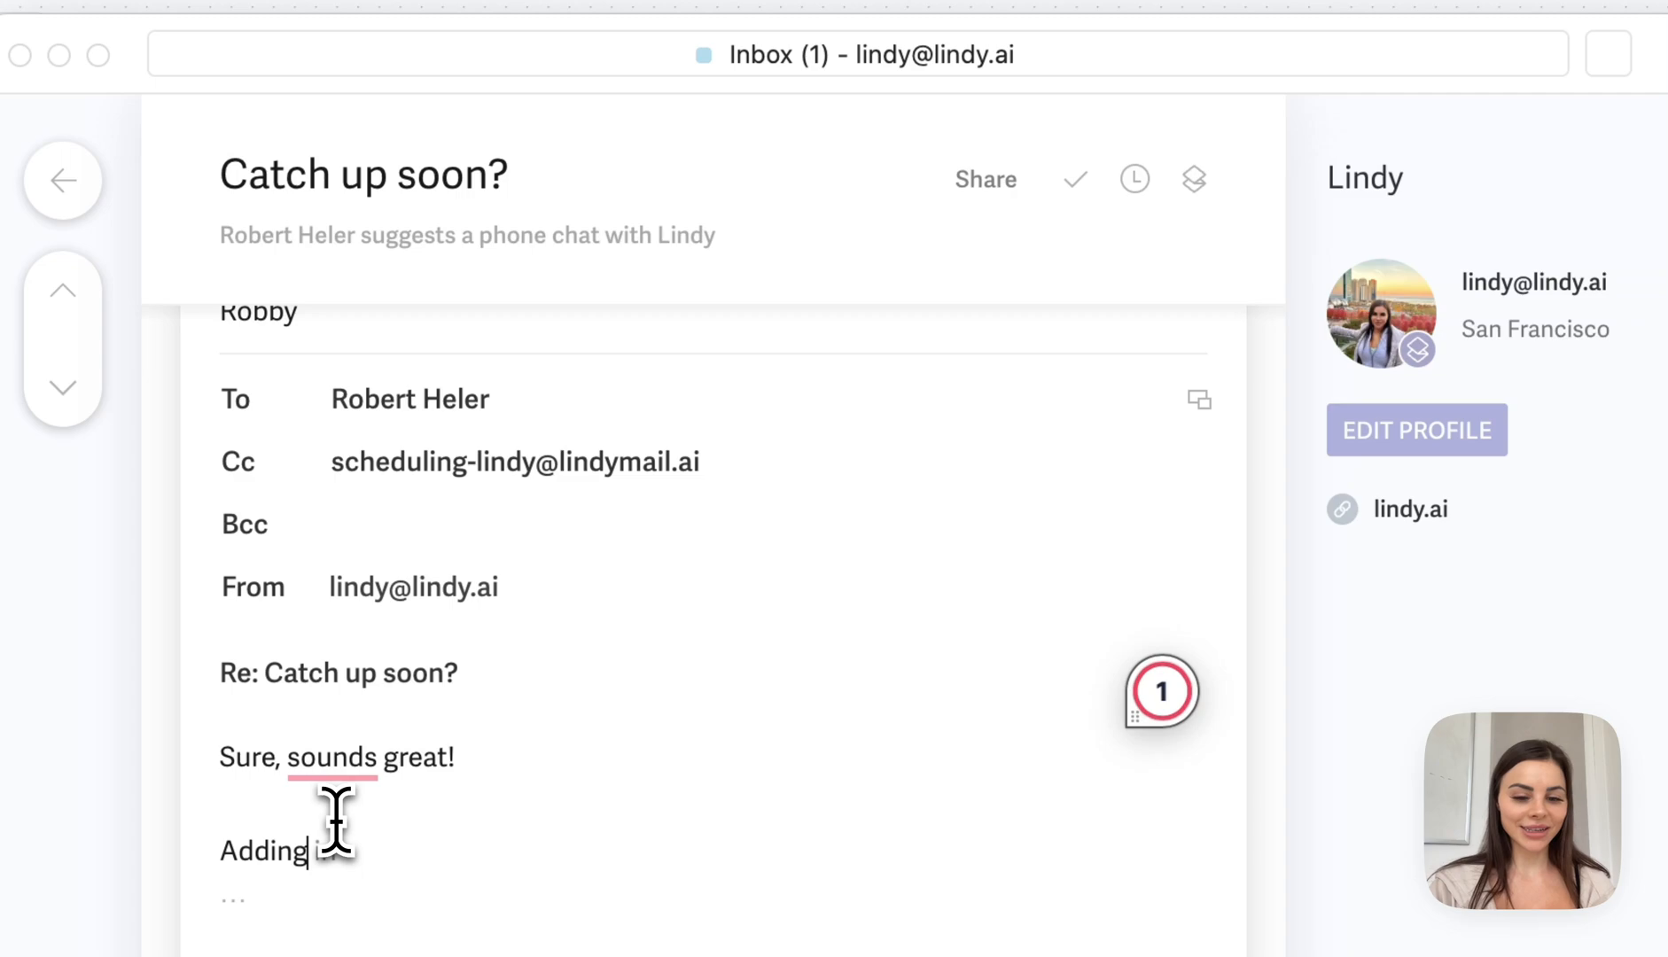
{"action": "type", "text": "Lindy to help us find a"}
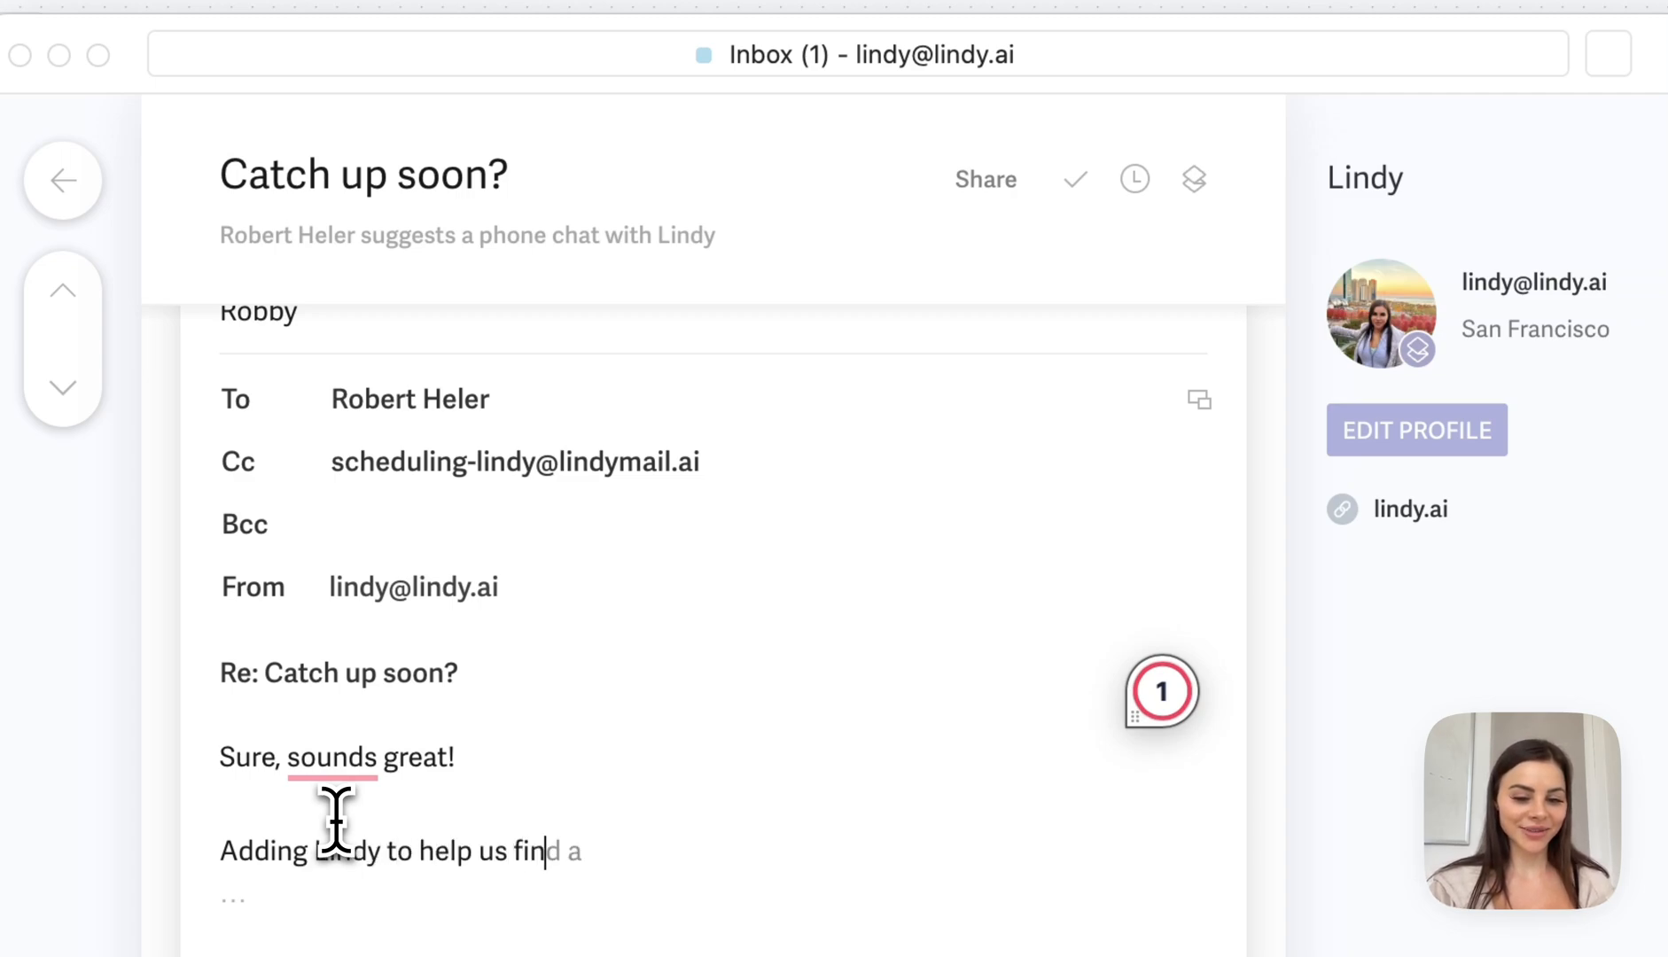
{"action": "type", "text": "time :)"}
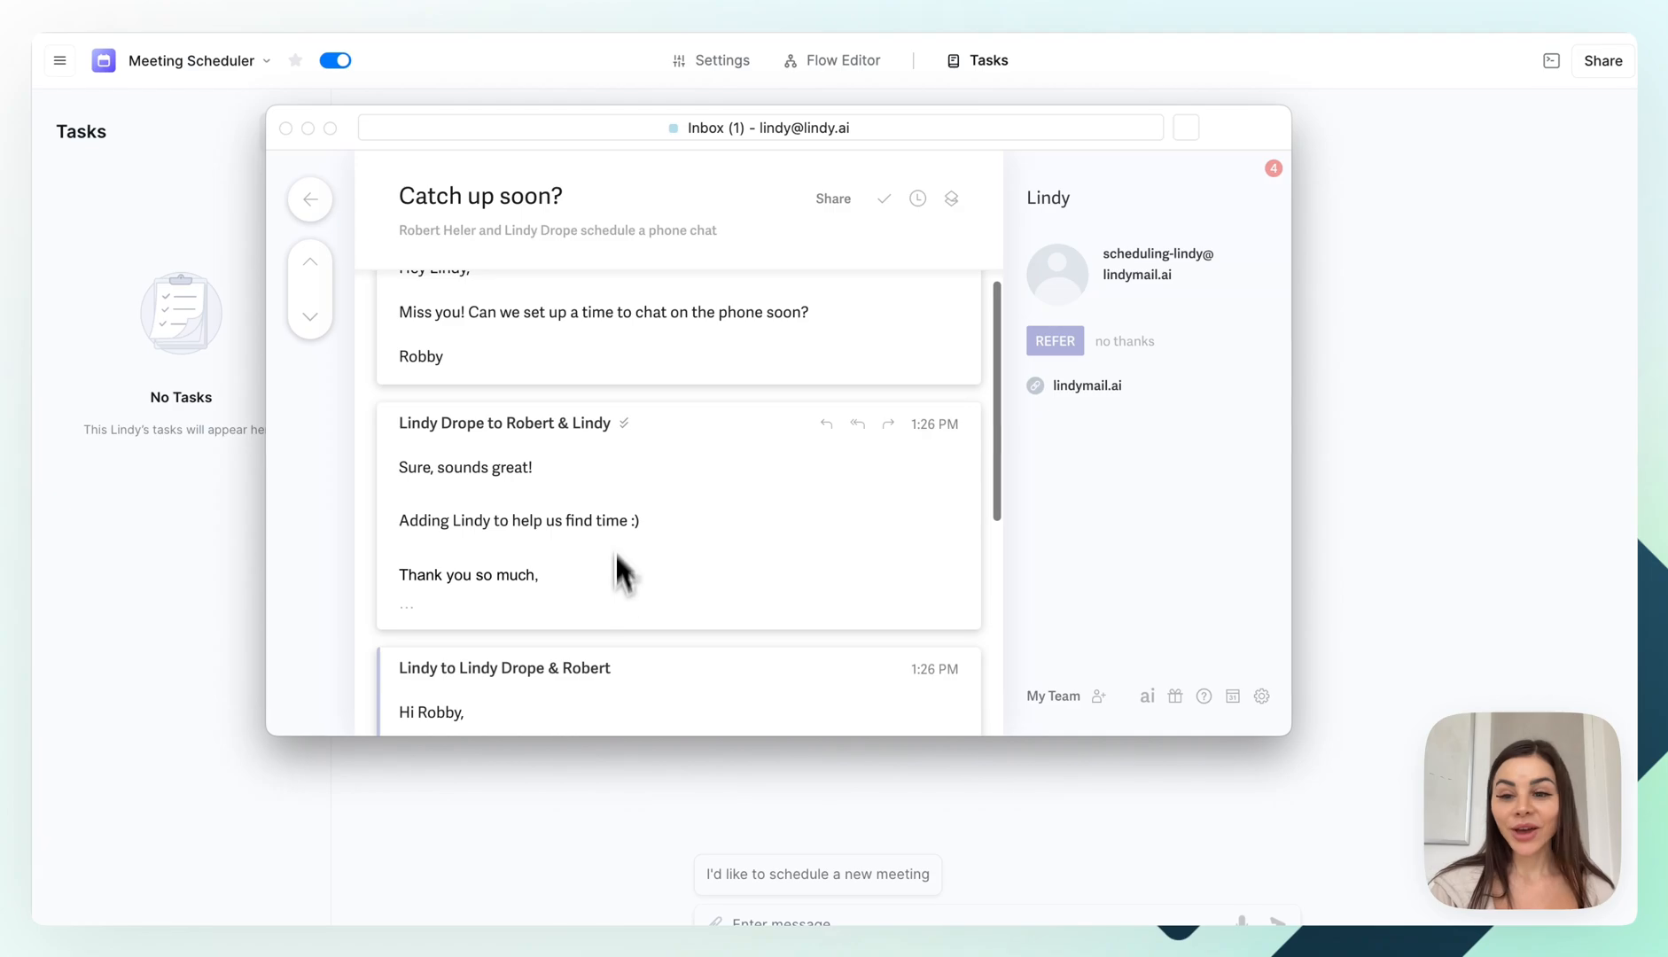
Step: Scroll the task log to the received reply trigger and its met scheduling condition
{"action": "scroll", "scroll_direction": "down", "scroll_amount": 3}
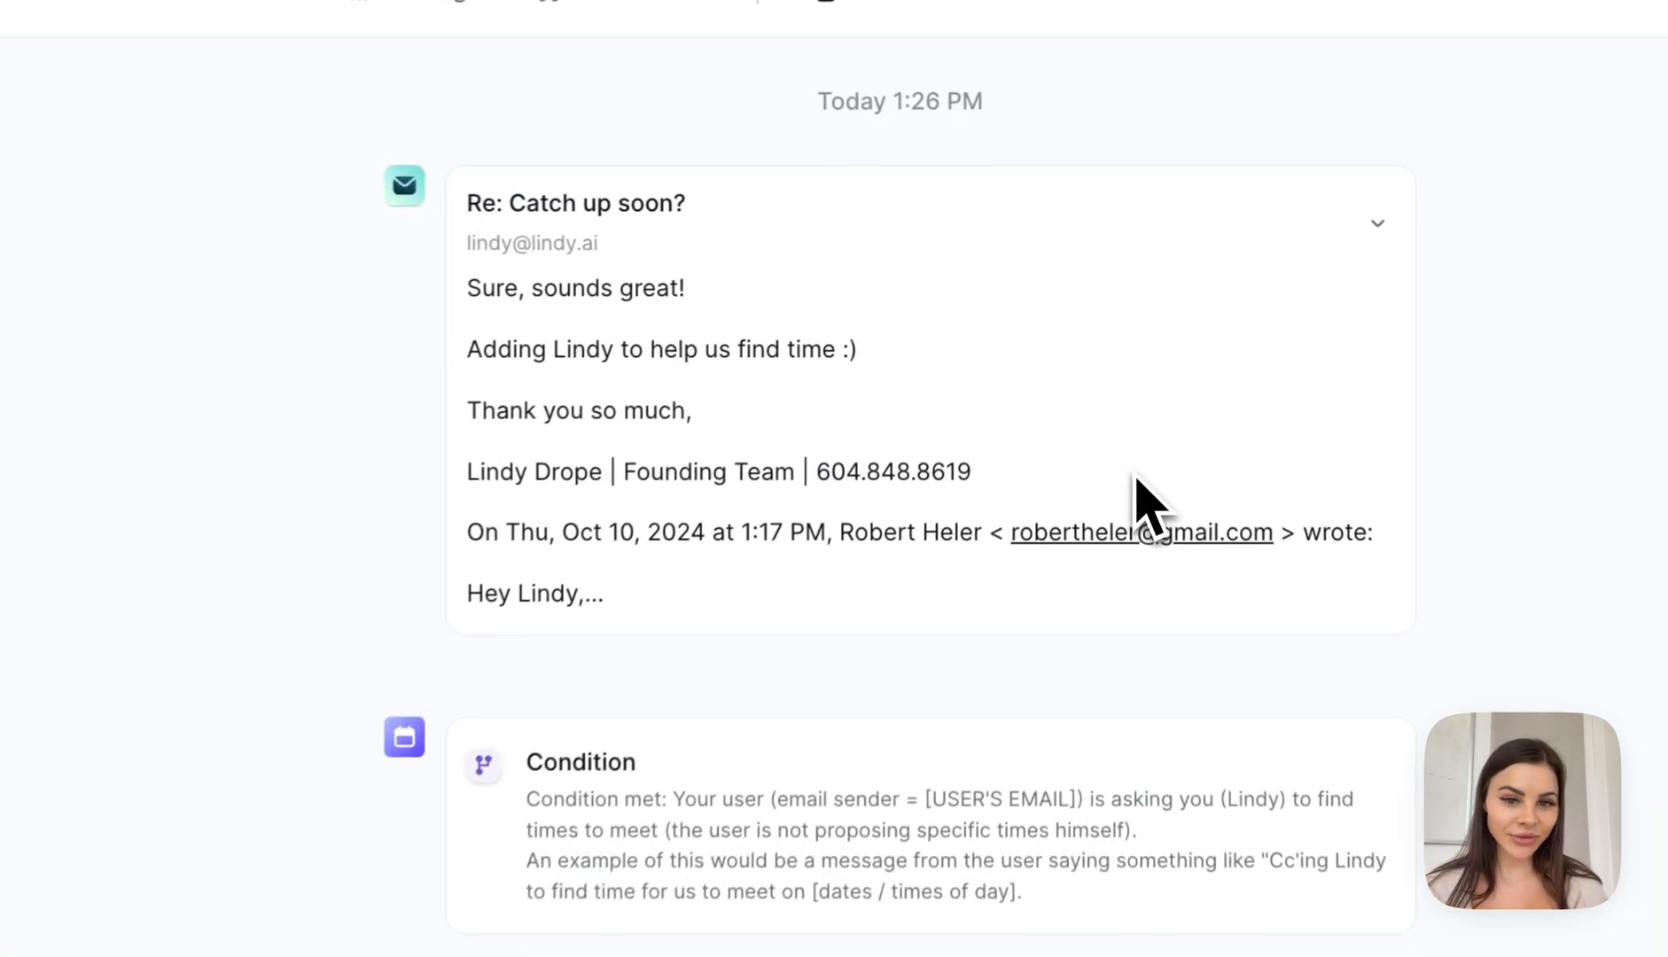
{"action": "scroll", "scroll_direction": "up", "scroll_amount": 3}
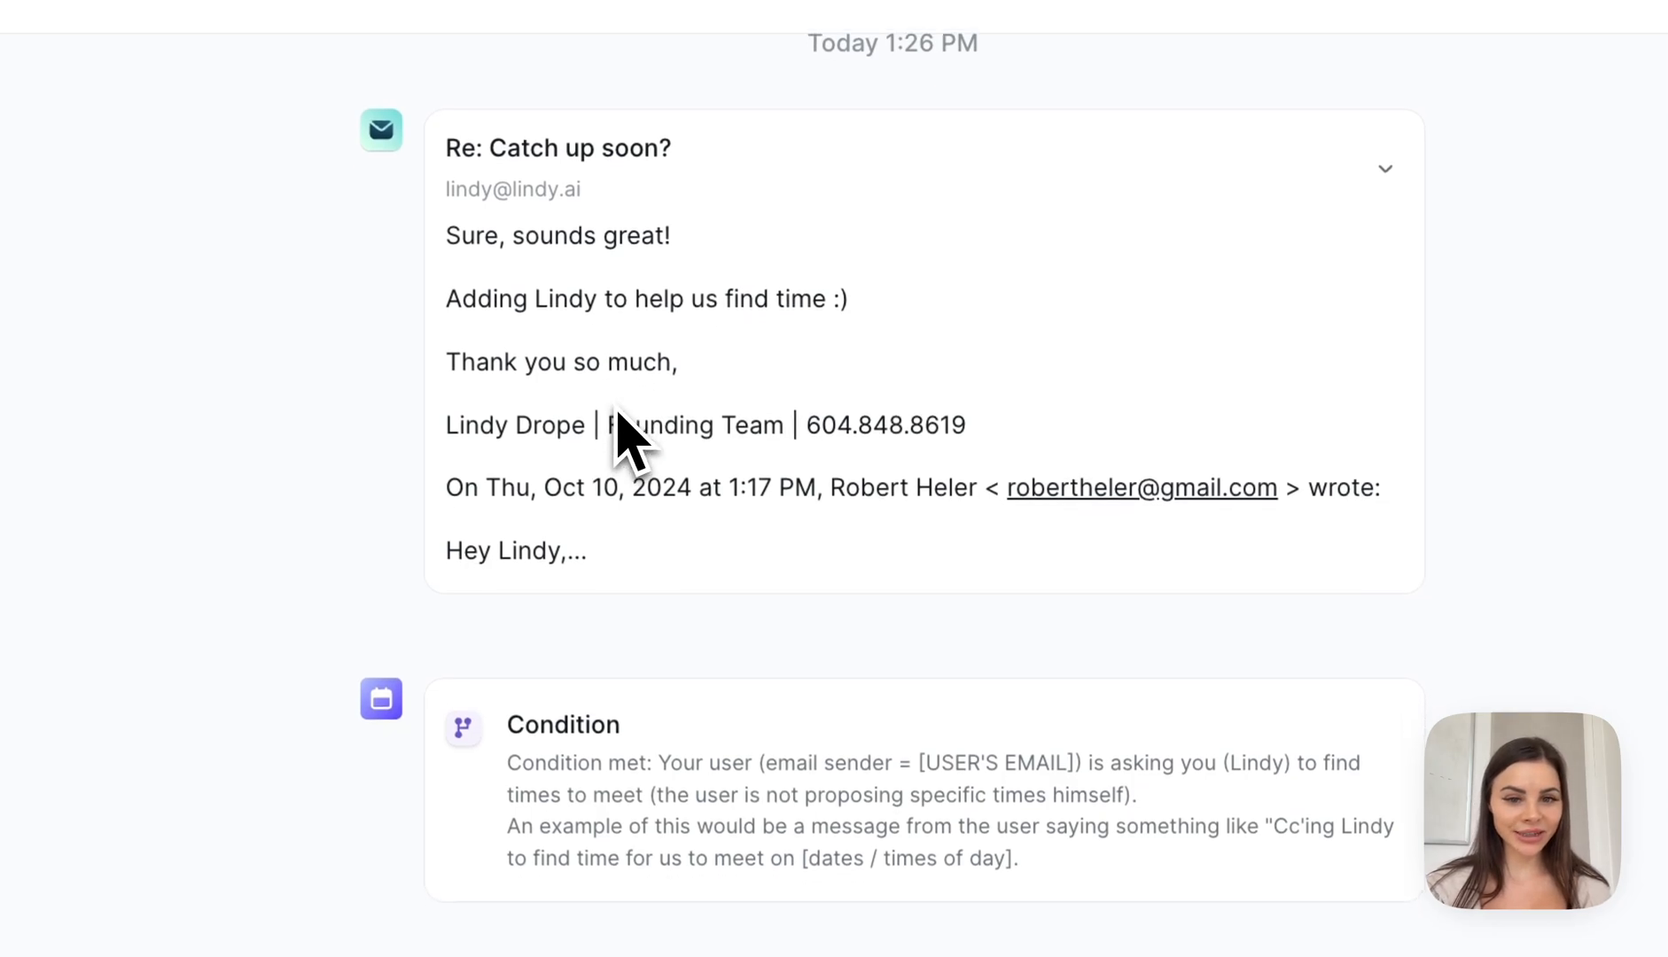
{"action": "scroll", "scroll_direction": "down", "scroll_amount": 3}
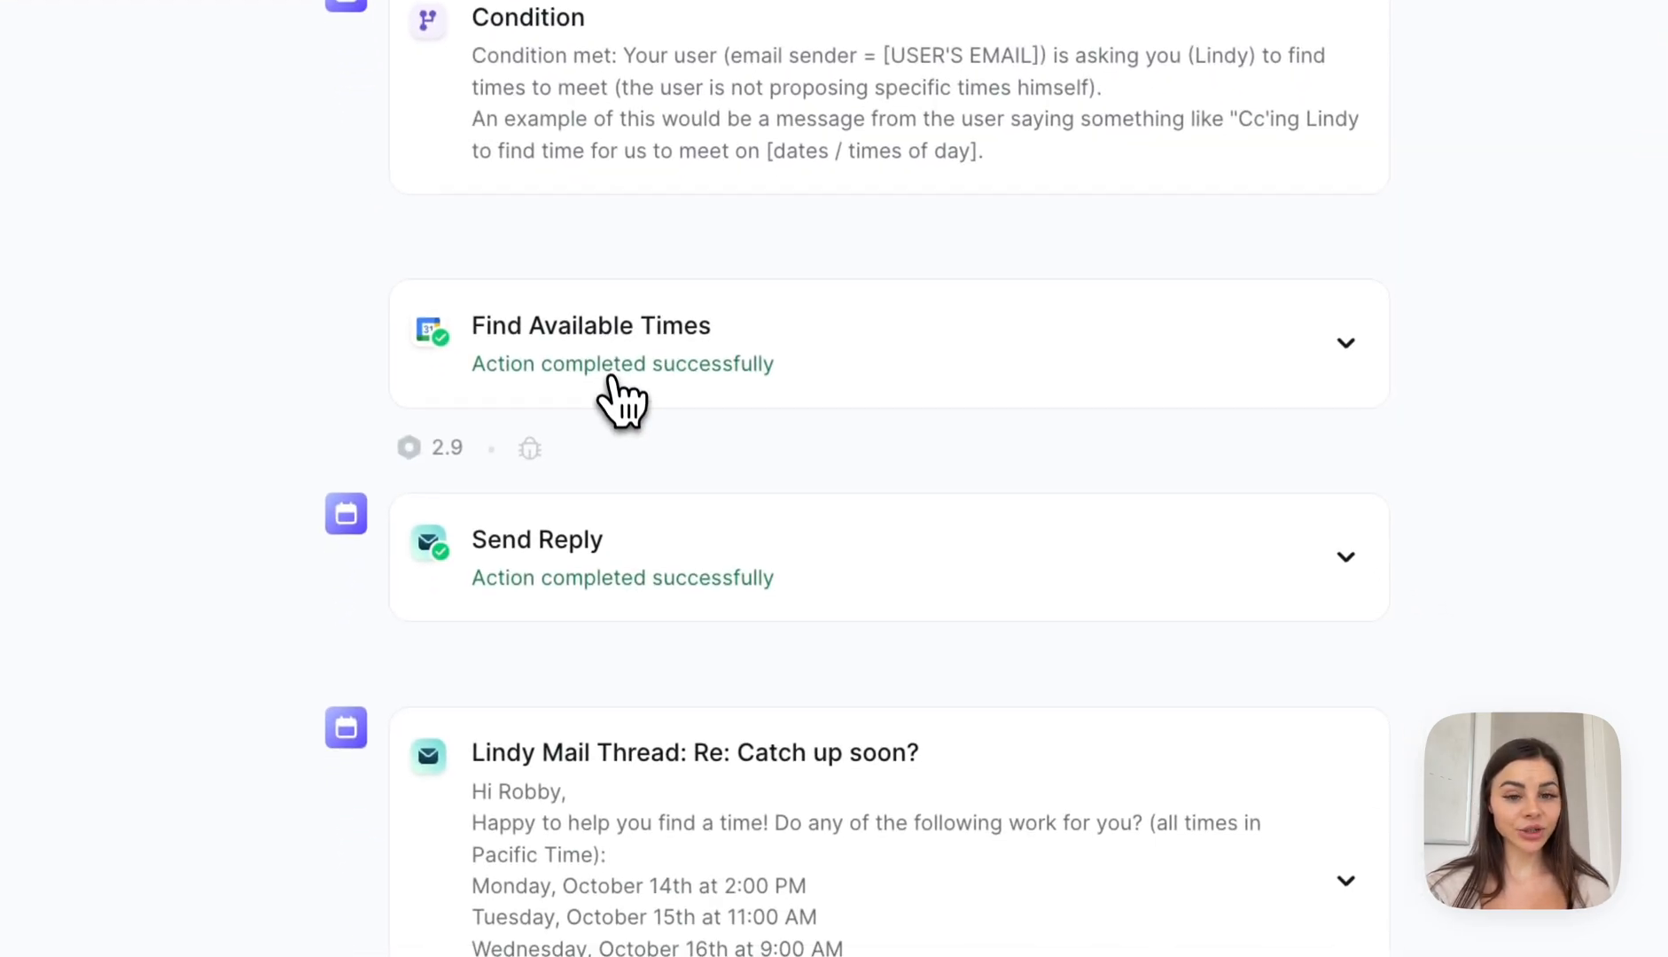
{"action": "left_click", "coordinate": [1345, 342]}
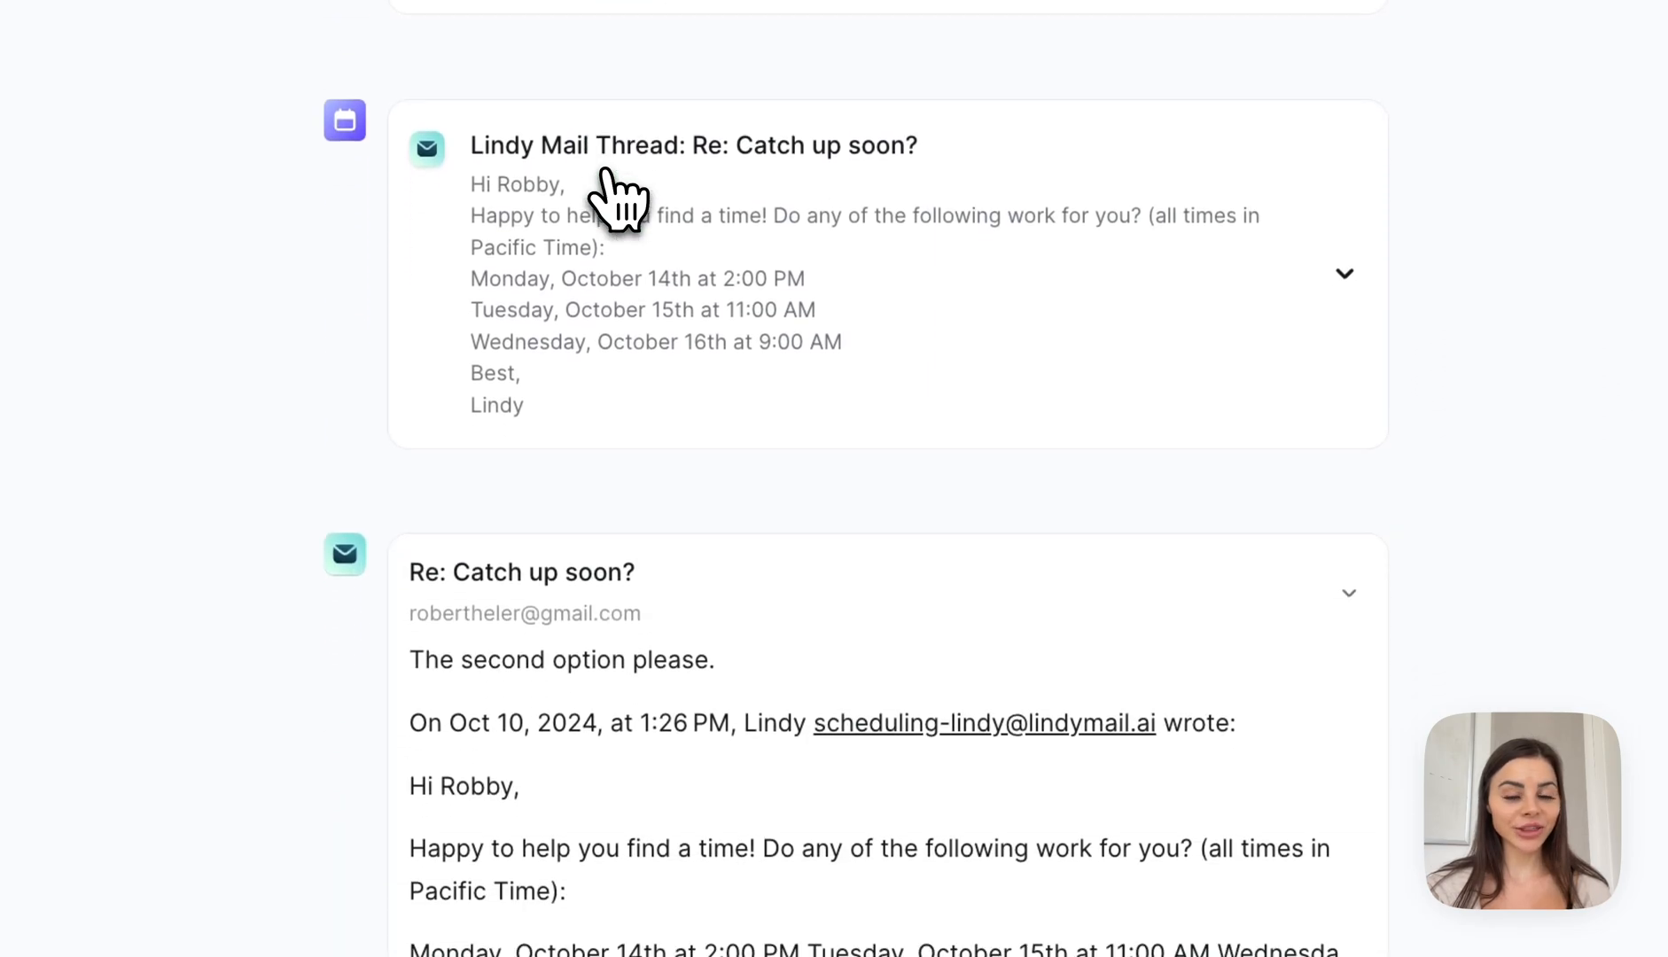
{"action": "scroll", "scroll_direction": "down", "scroll_amount": 3}
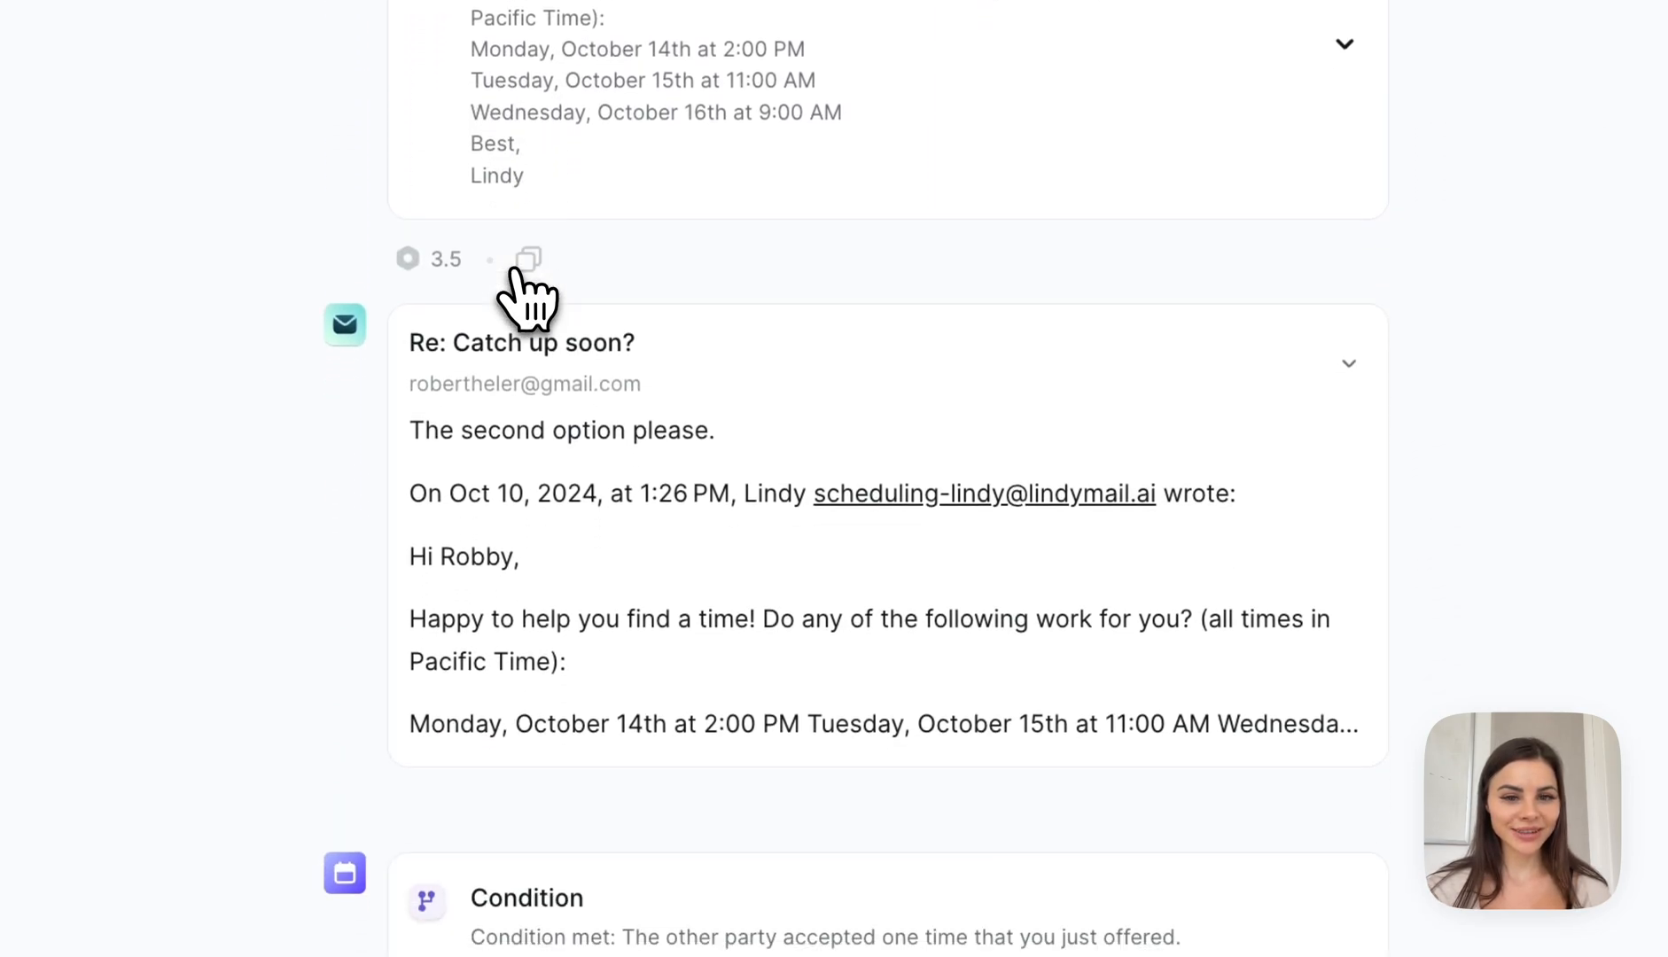
{"action": "scroll", "scroll_direction": "down", "scroll_amount": 3}
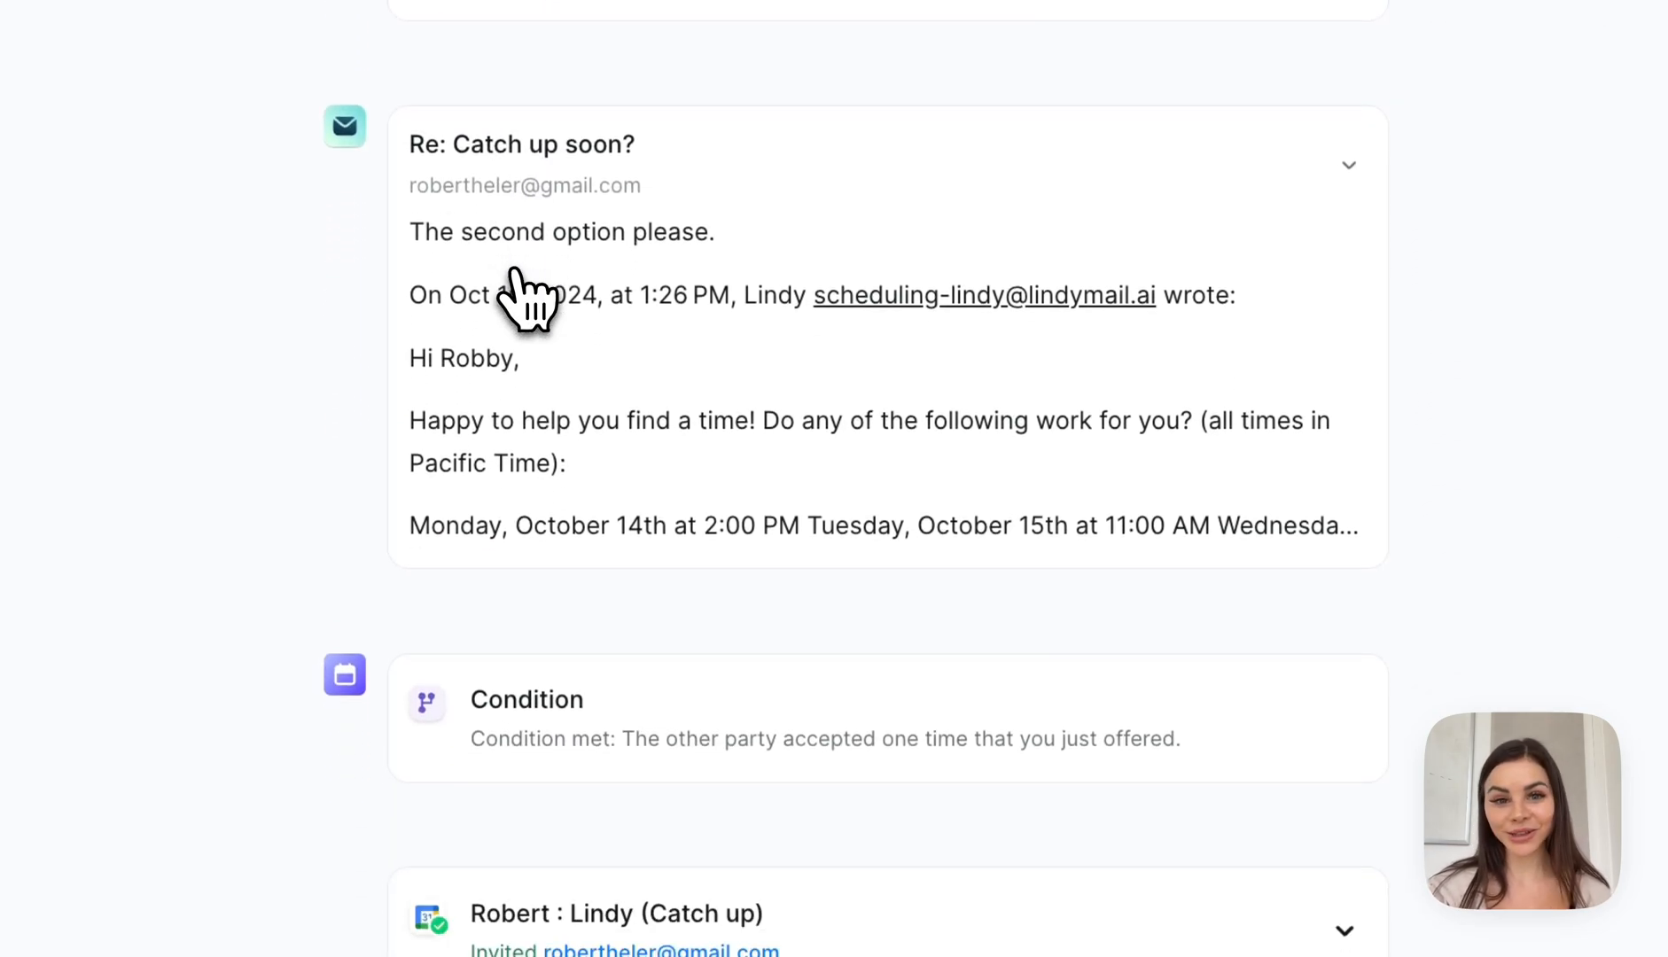
{"action": "scroll", "scroll_direction": "down", "scroll_amount": 3}
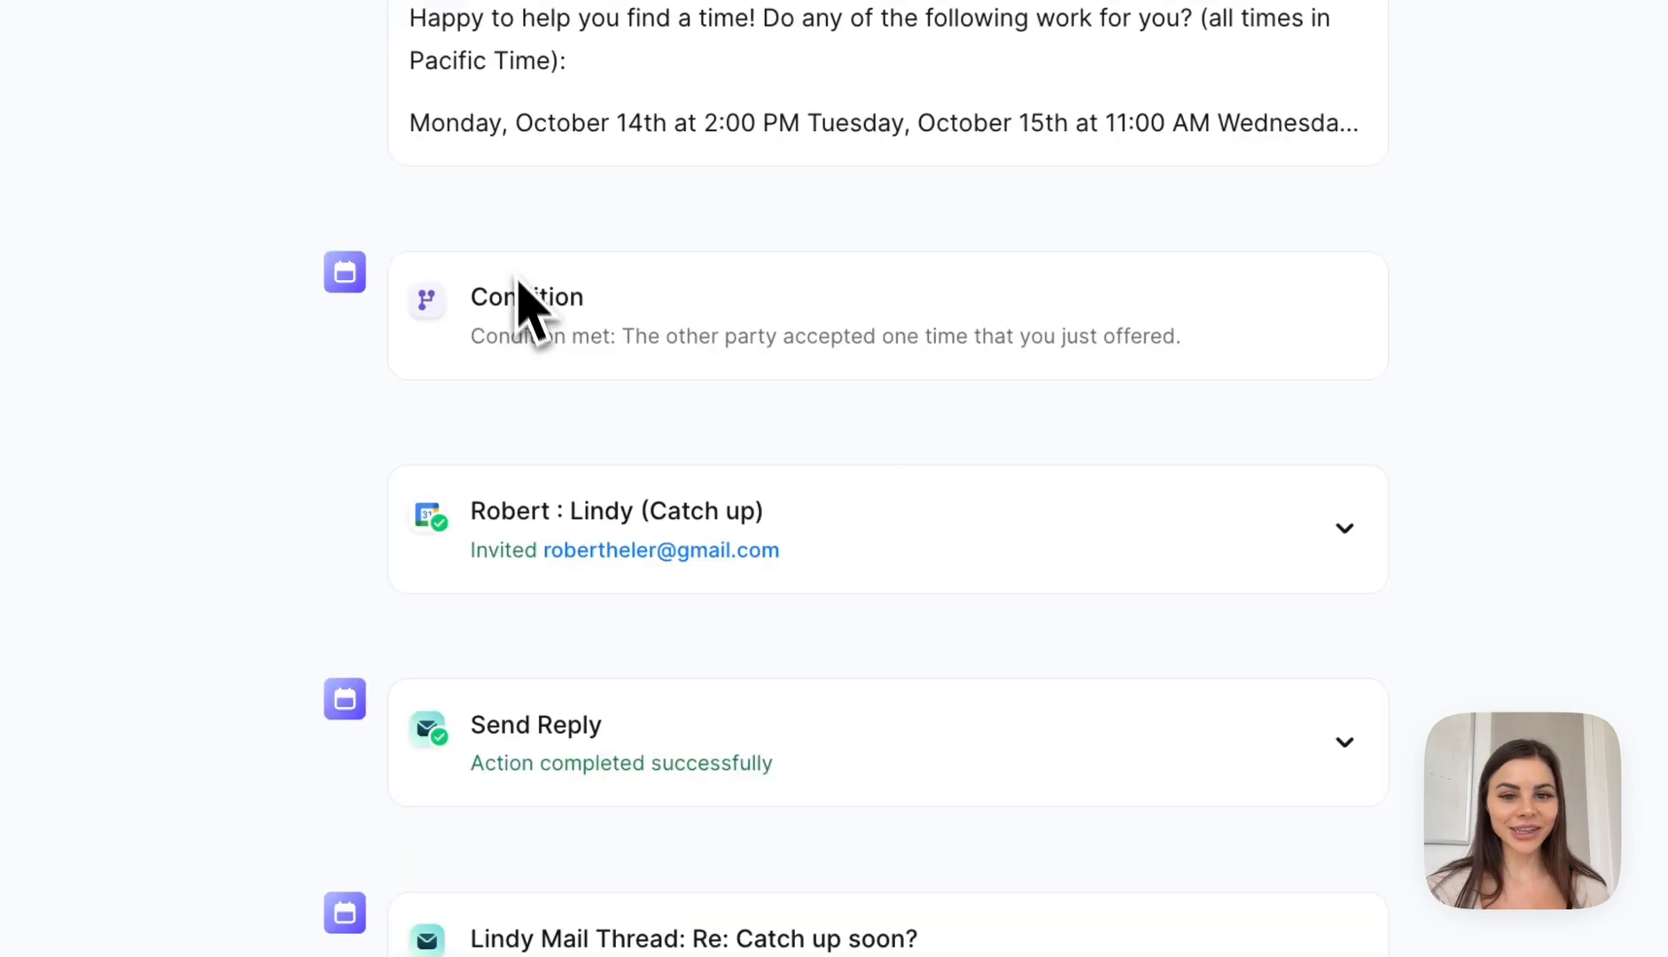
{"action": "left_click", "coordinate": [1344, 529]}
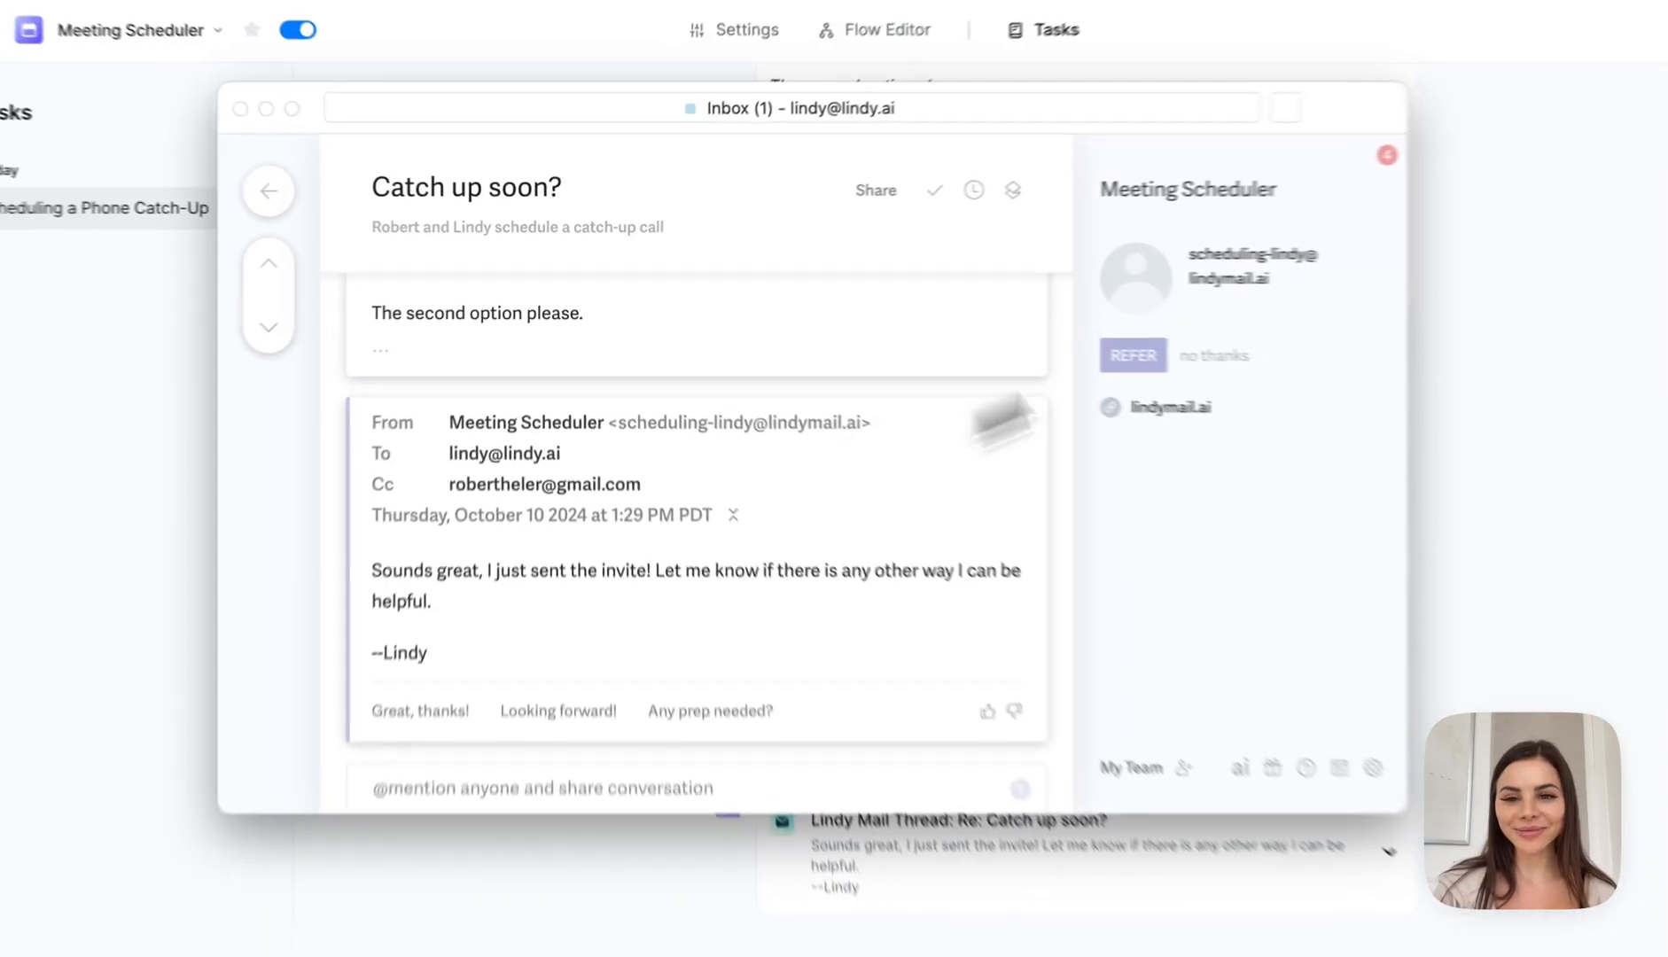
Step: Switch from the confirmation email to the Meeting Scheduler's Flow Editor diagram
{"action": "left_click", "coordinate": [884, 30]}
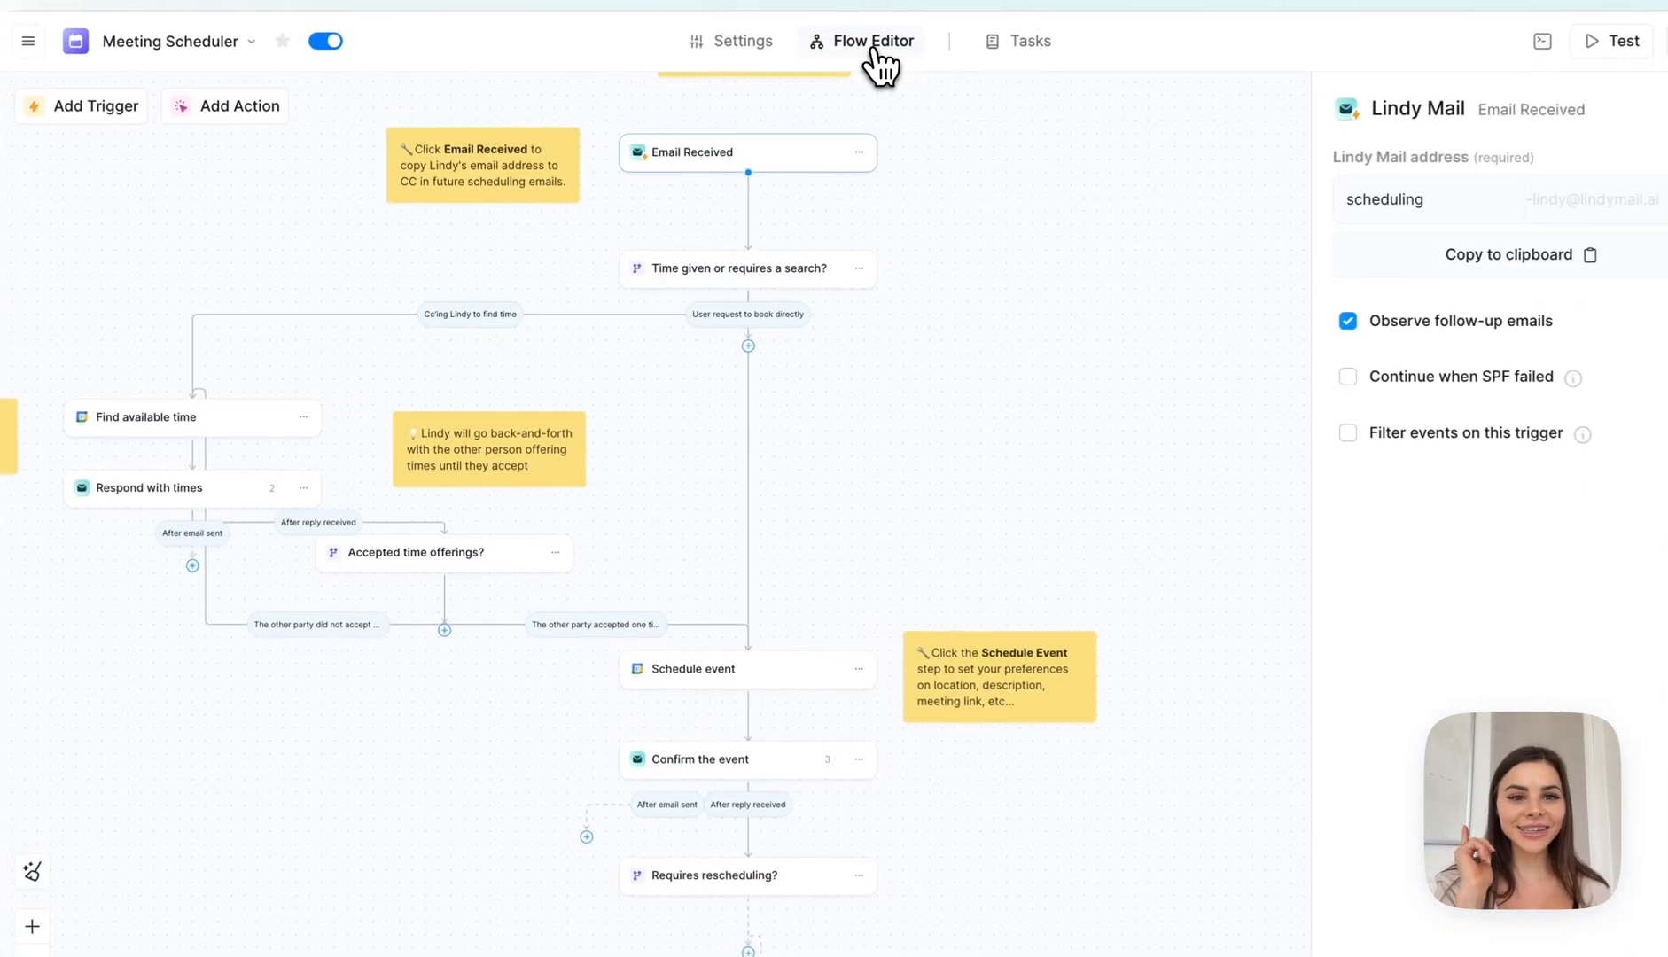